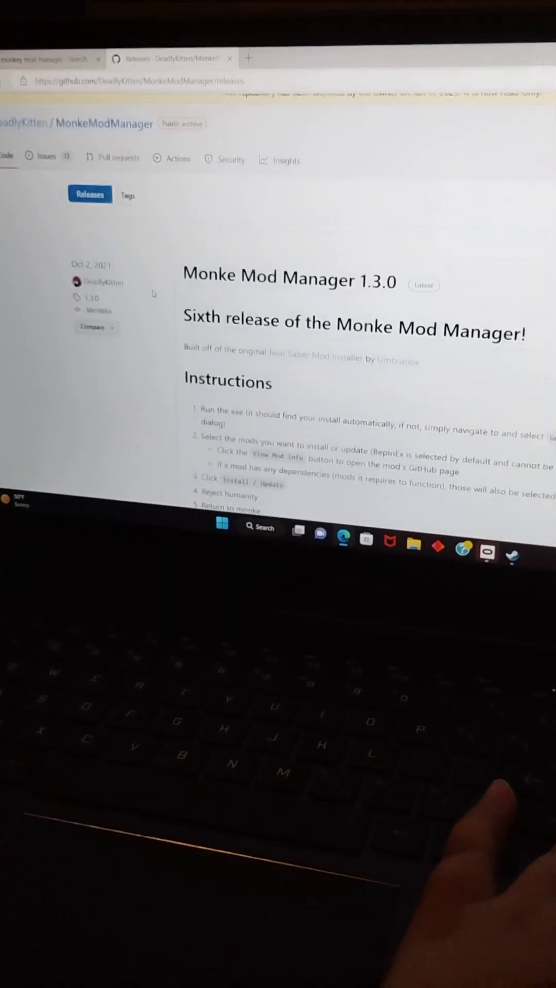
Read through the Monke Mod Manager 1.3.0 release notes and install instructions.
scroll("down", 3)
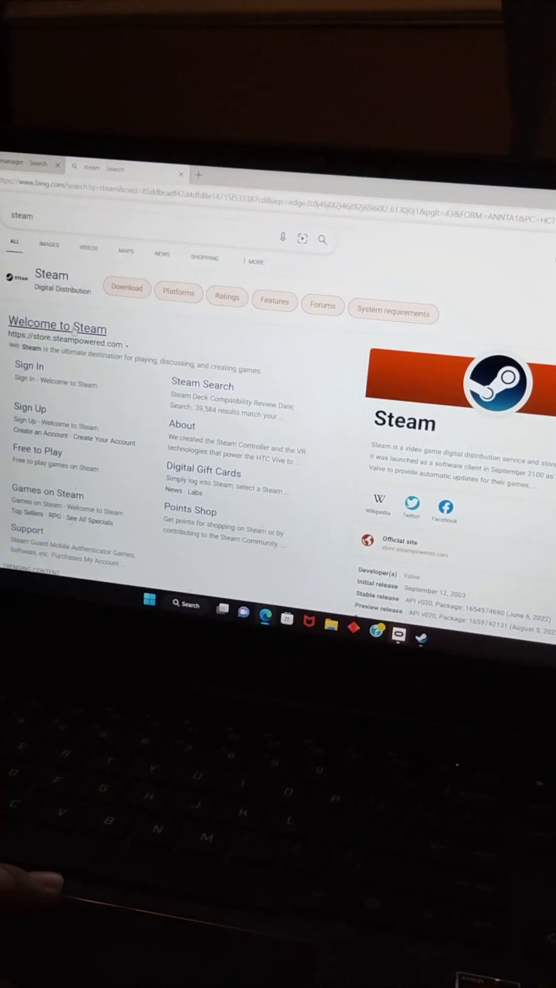
Go to the official 'Welcome to Steam' site from the Bing results for 'steam'.
left_click(57, 325)
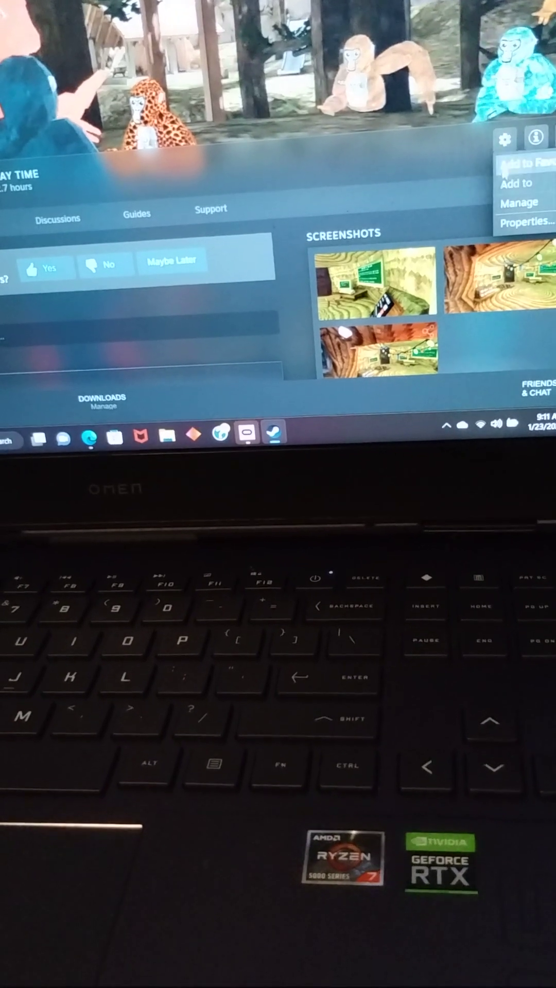
Reach the Manage options for Gorilla Tag from its library page gear menu.
left_click(520, 201)
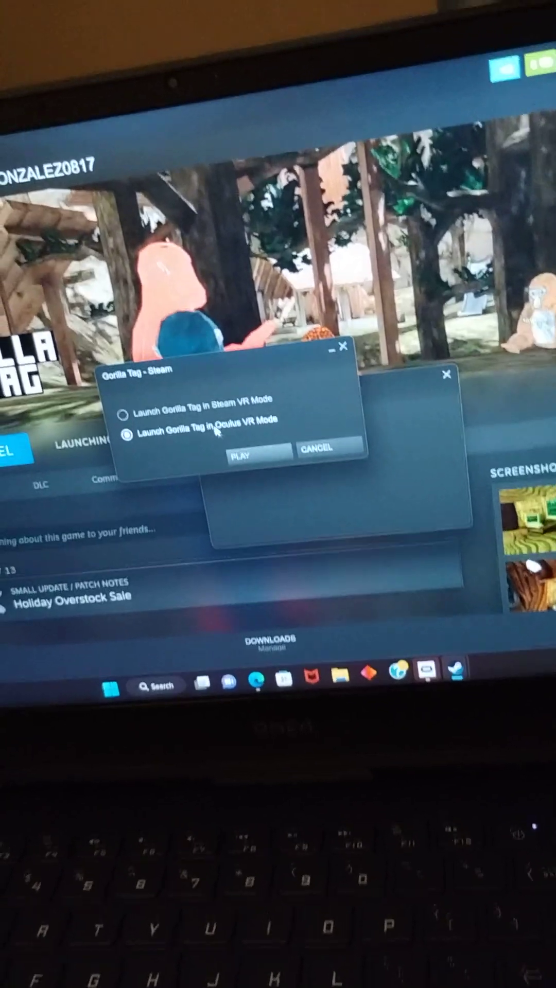
Launch Gorilla Tag choosing 'Launch Gorilla Tag in Oculus VR Mode'.
left_click(242, 455)
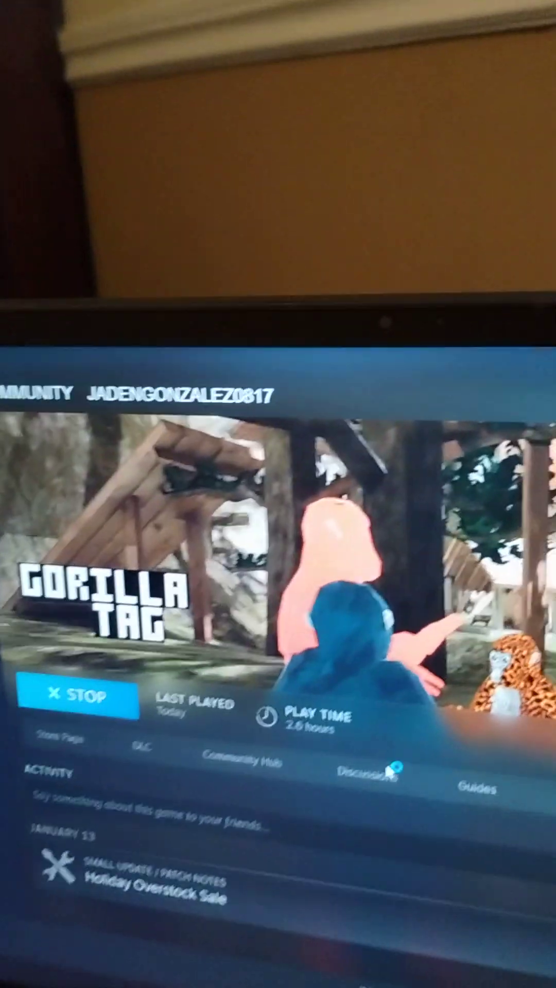